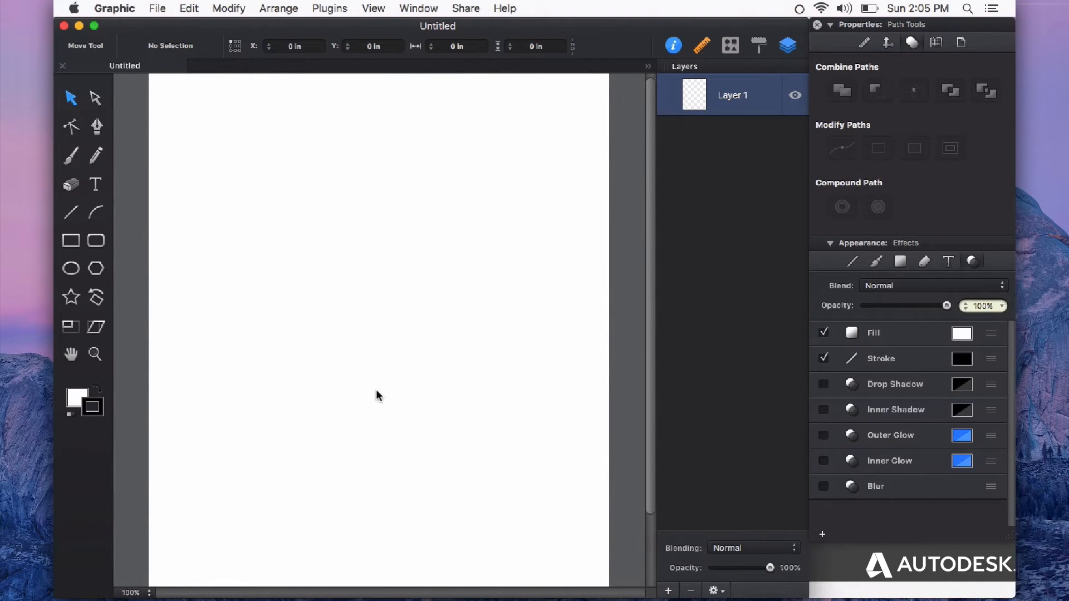
mouse_move(379, 284)
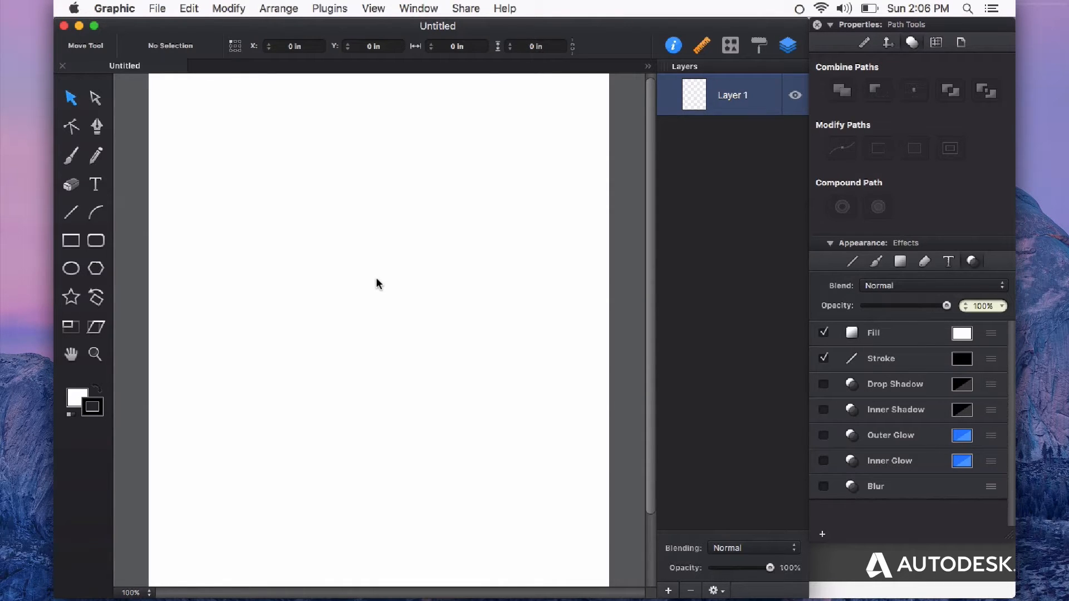
Type the word TYPE in Arial Black and select the text object
click(96, 184)
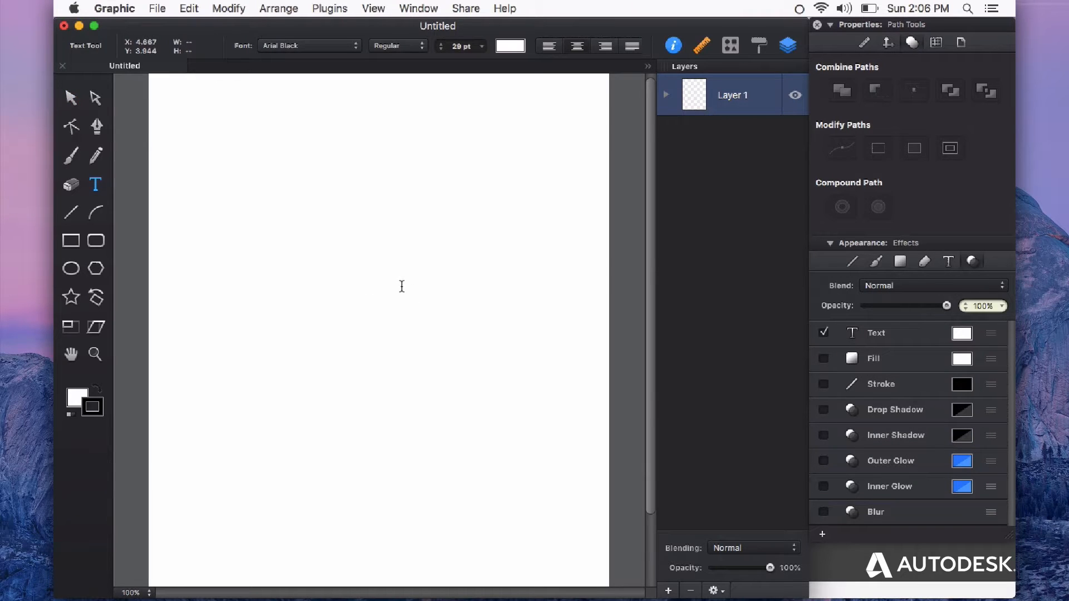
mouse_move(329, 276)
text(TYPE)
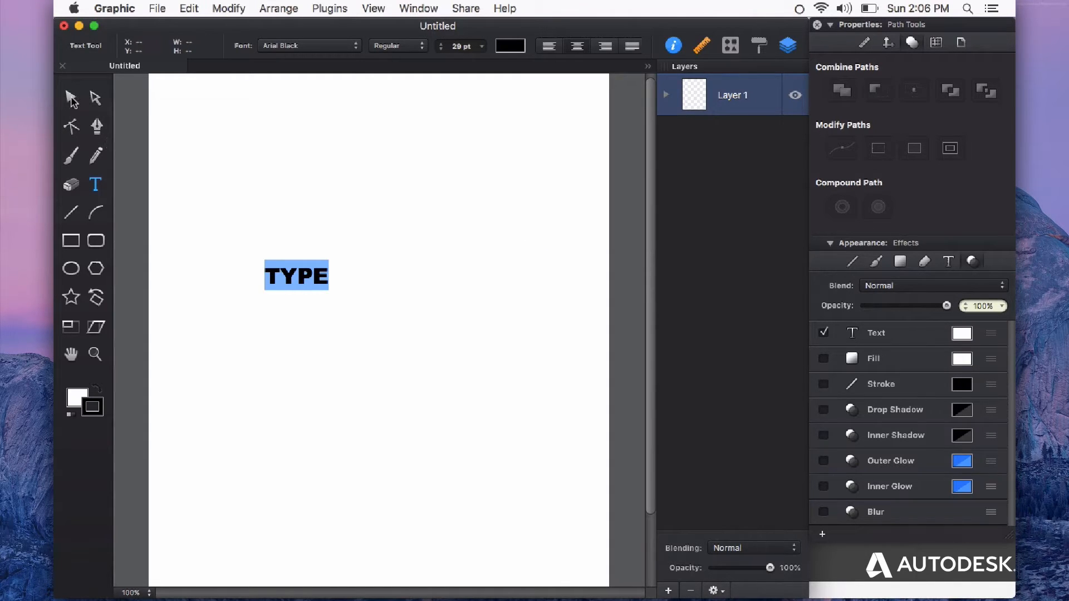
click(70, 98)
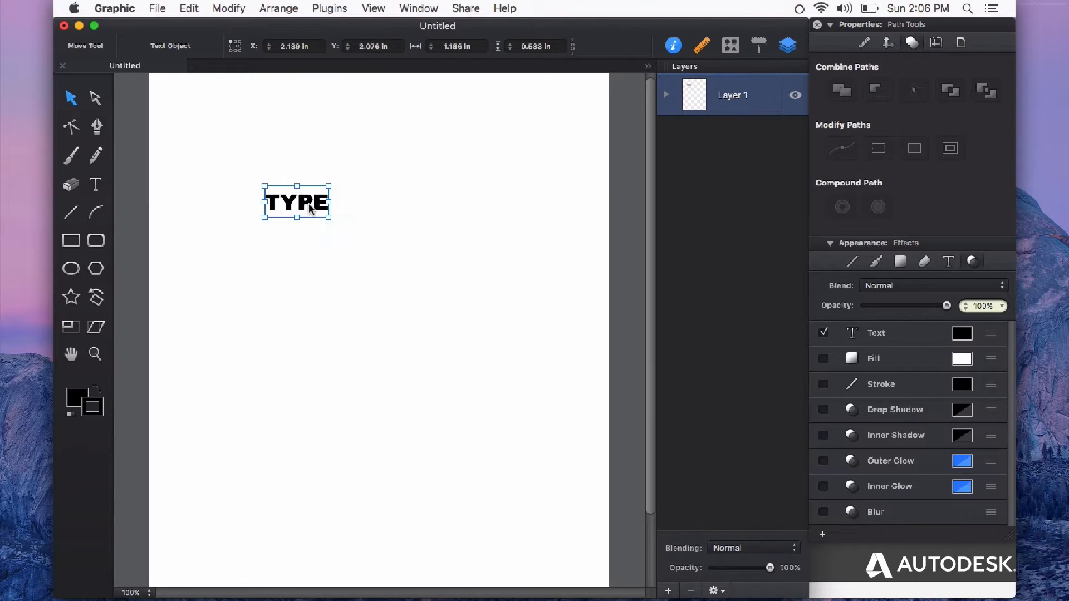
mouse_move(427, 285)
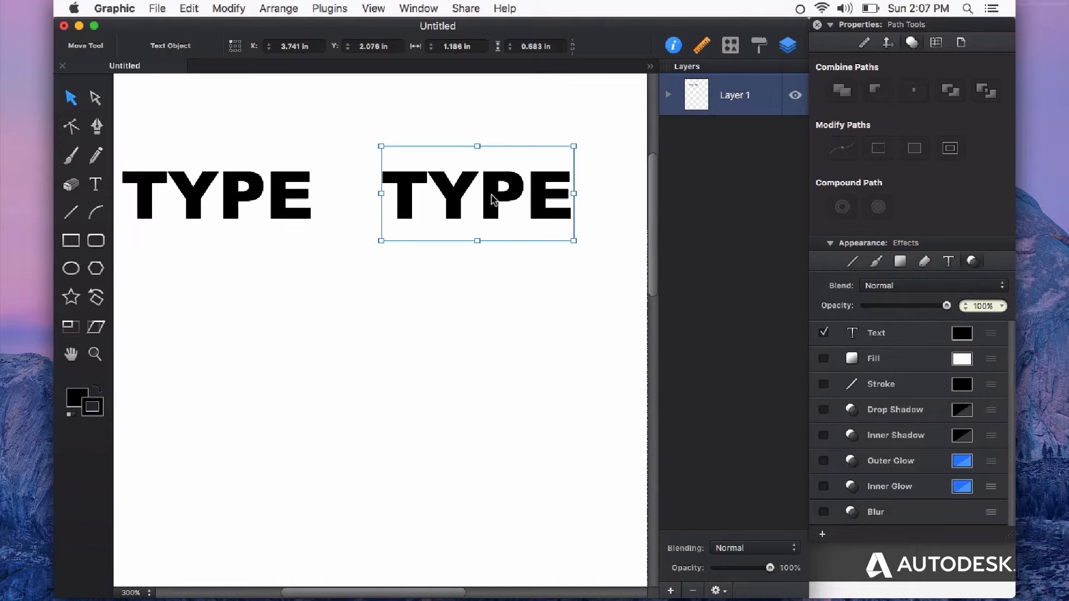
Convert the right TYPE copy to outlines and expand Layer 1 to show four letter shapes
click(228, 9)
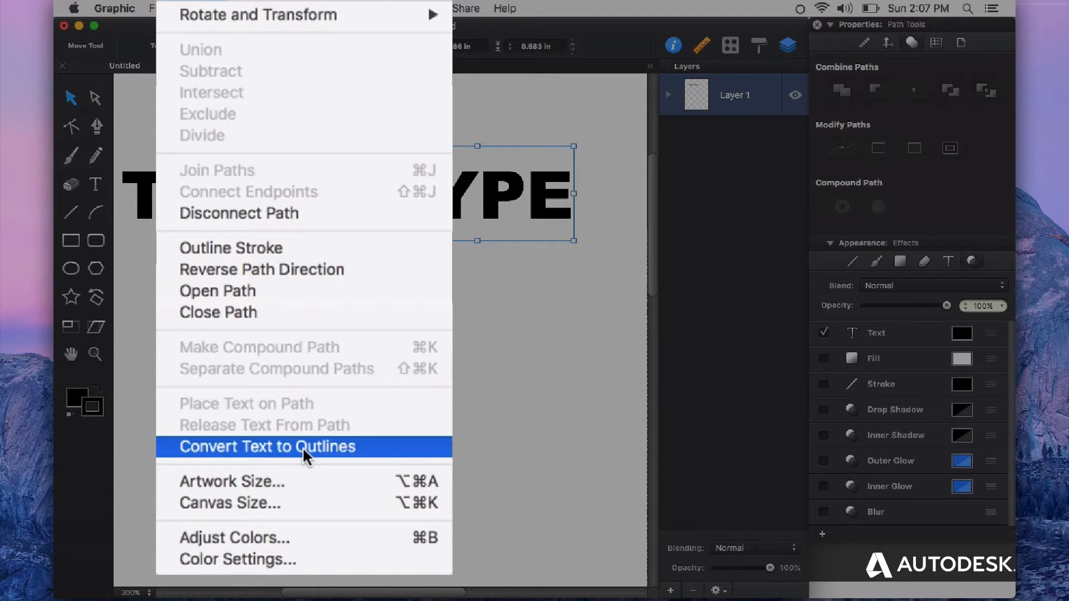
click(267, 446)
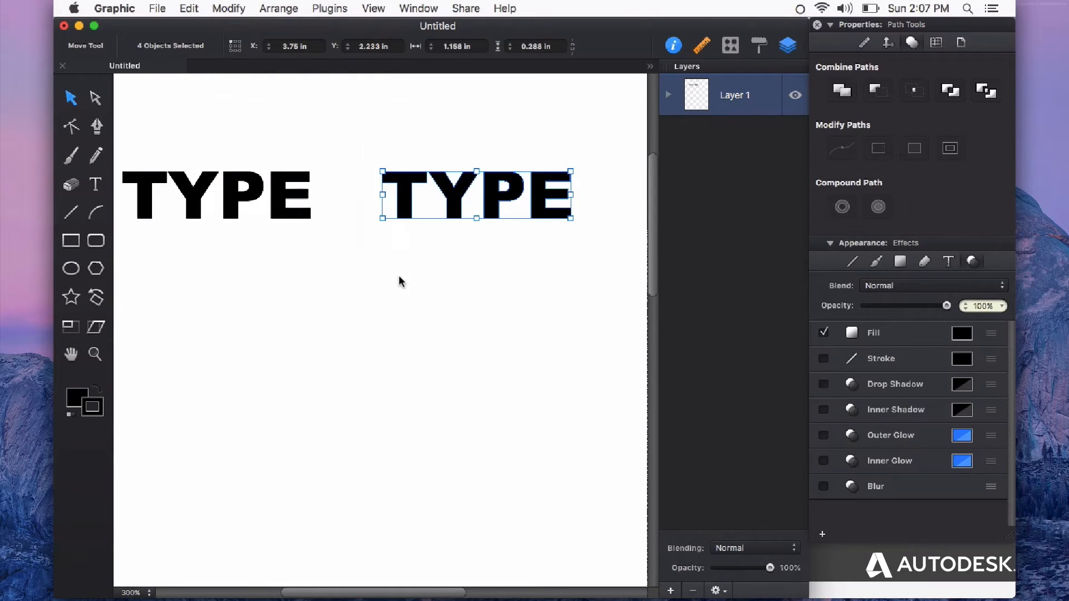
mouse_move(286, 204)
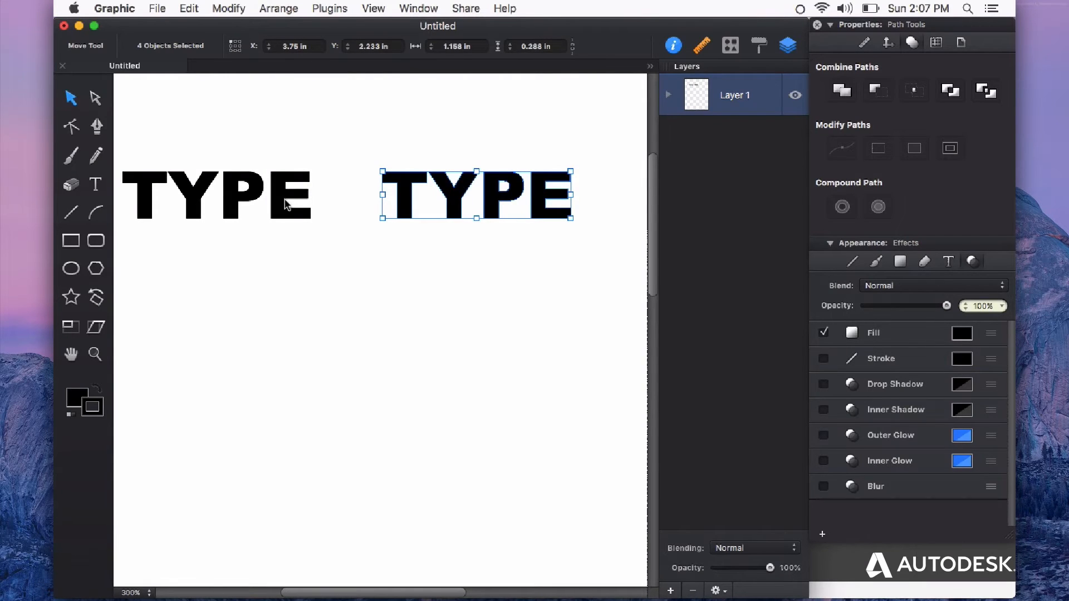
click(668, 94)
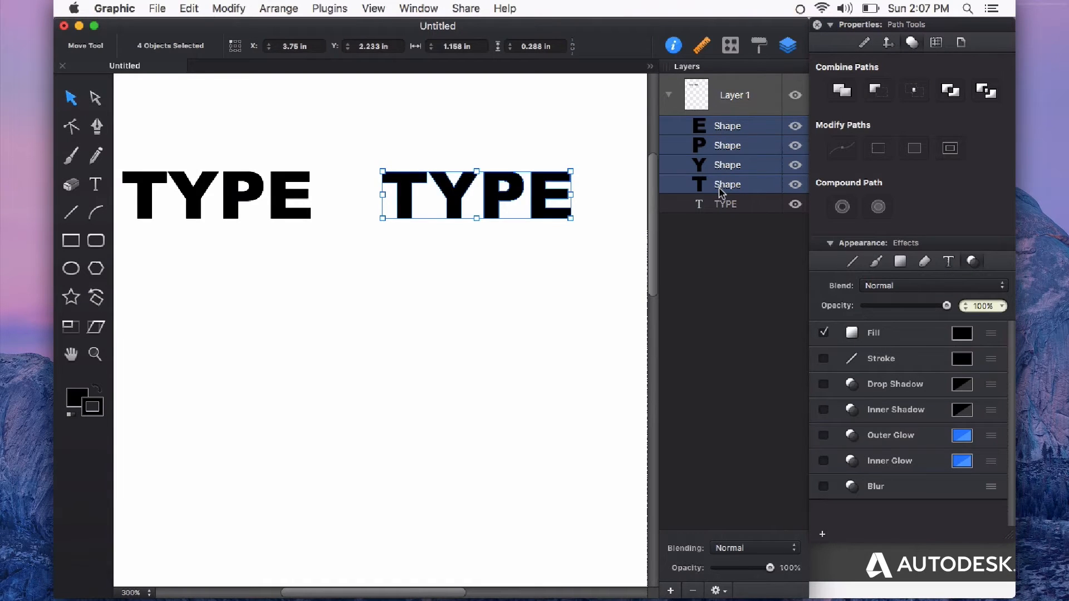
Retype the left text as CHANGE and reduce its font size to 17 pt
click(726, 204)
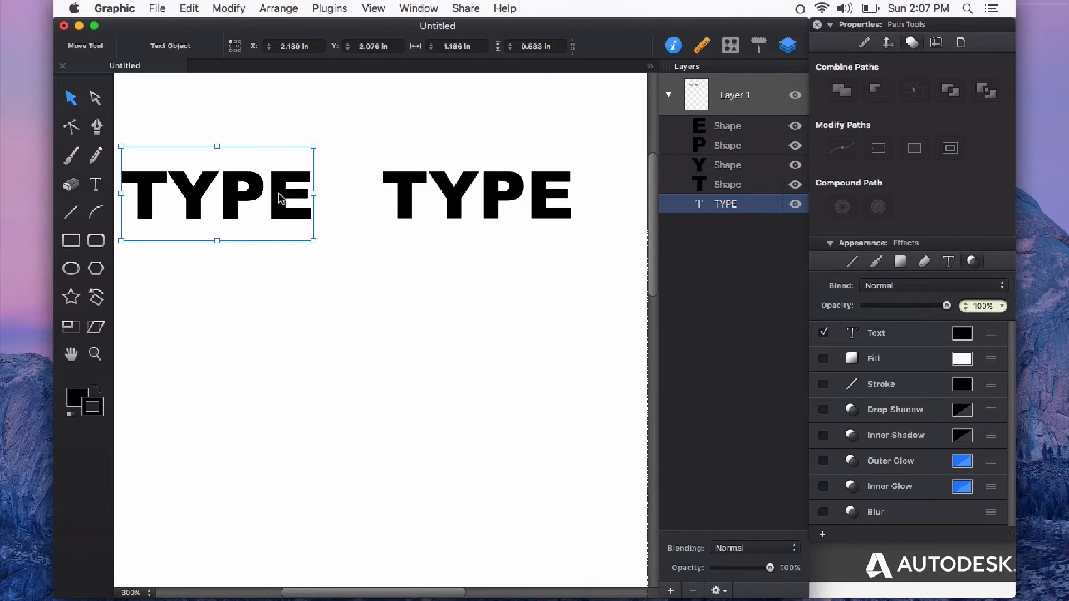
mouse_move(321, 207)
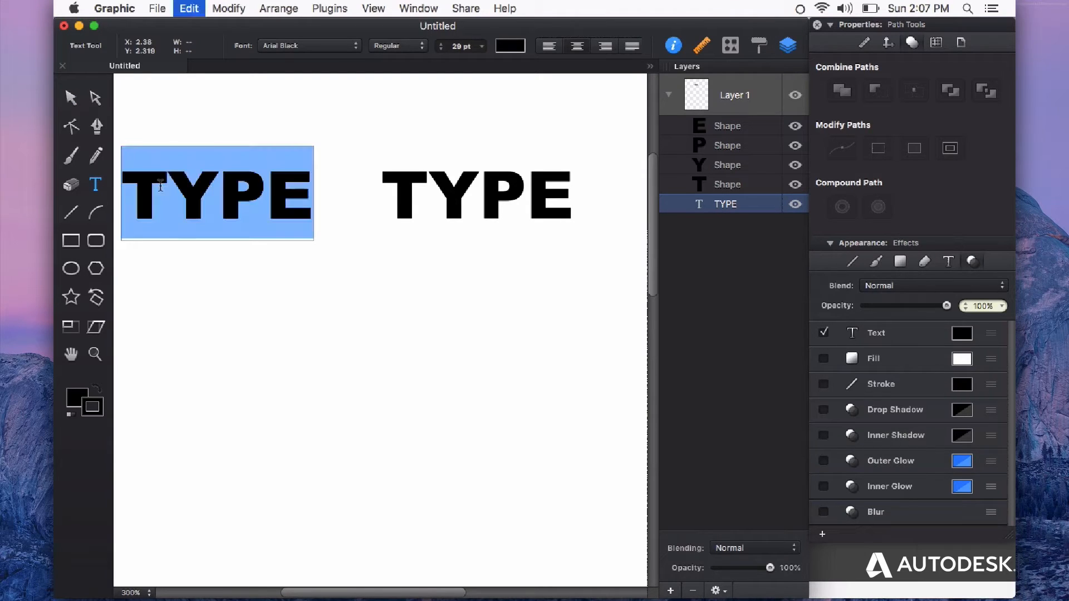
text(CH)
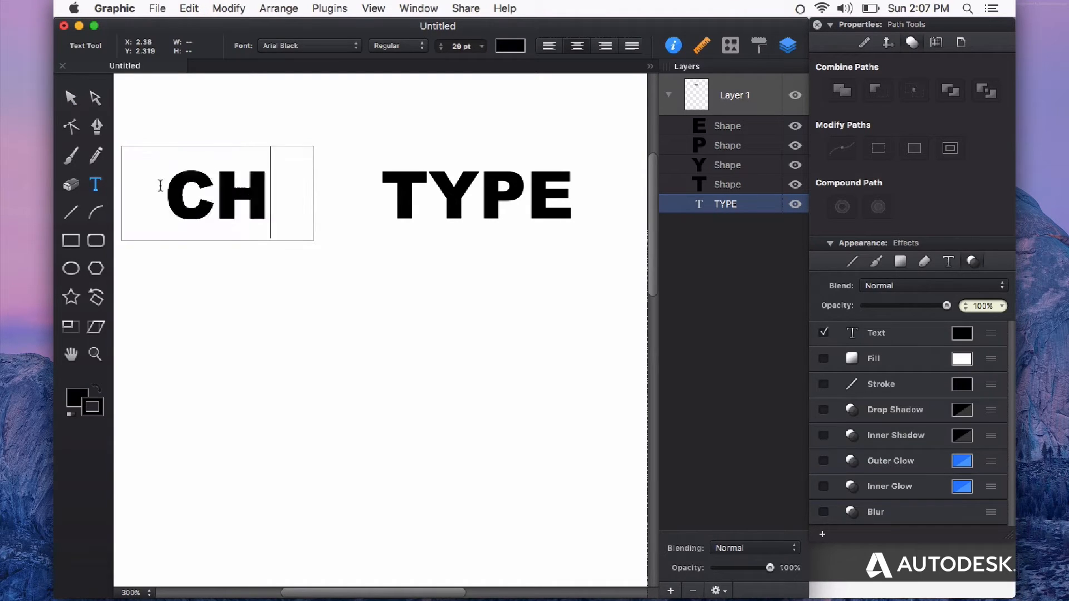
text(ANGE)
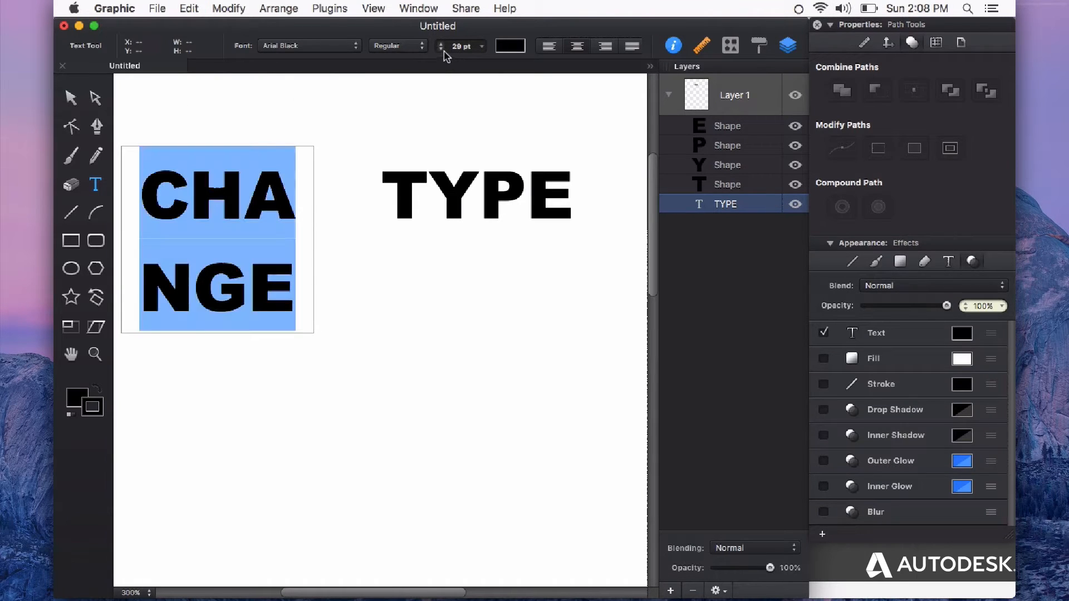
click(440, 42)
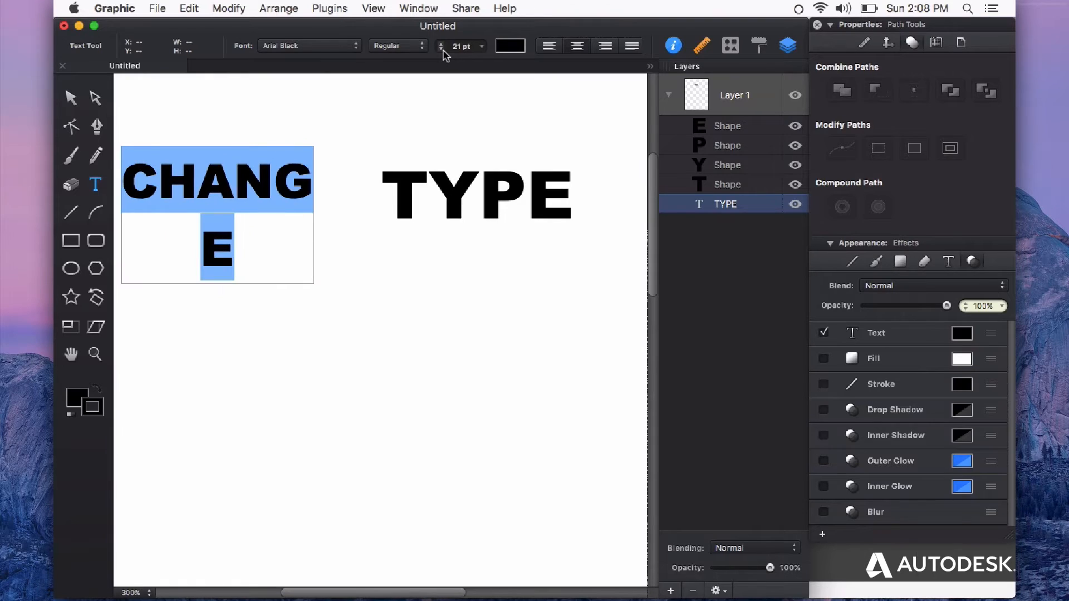
click(440, 49)
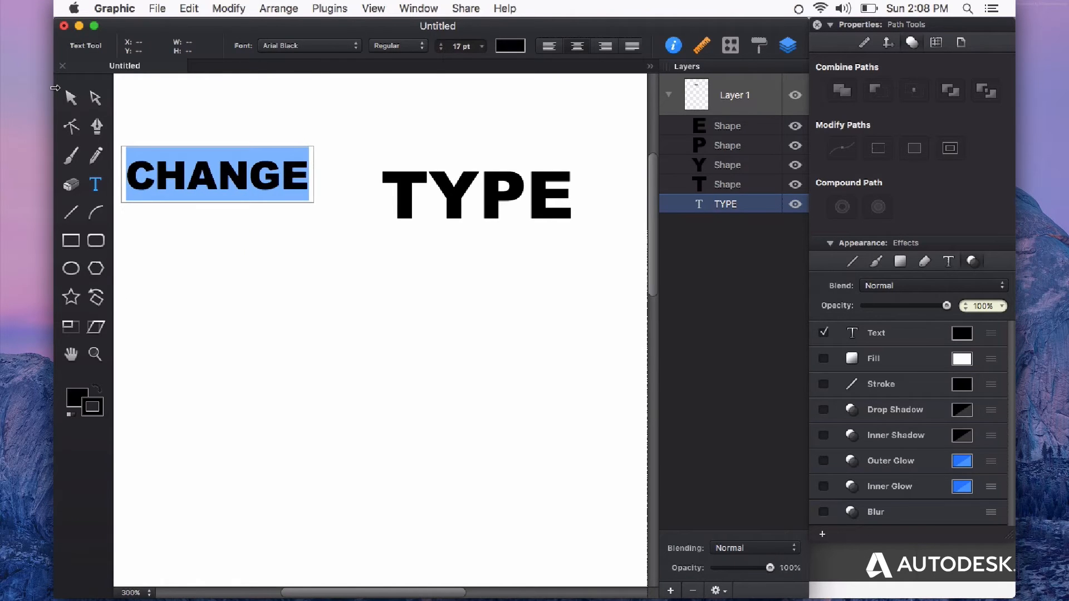
click(947, 261)
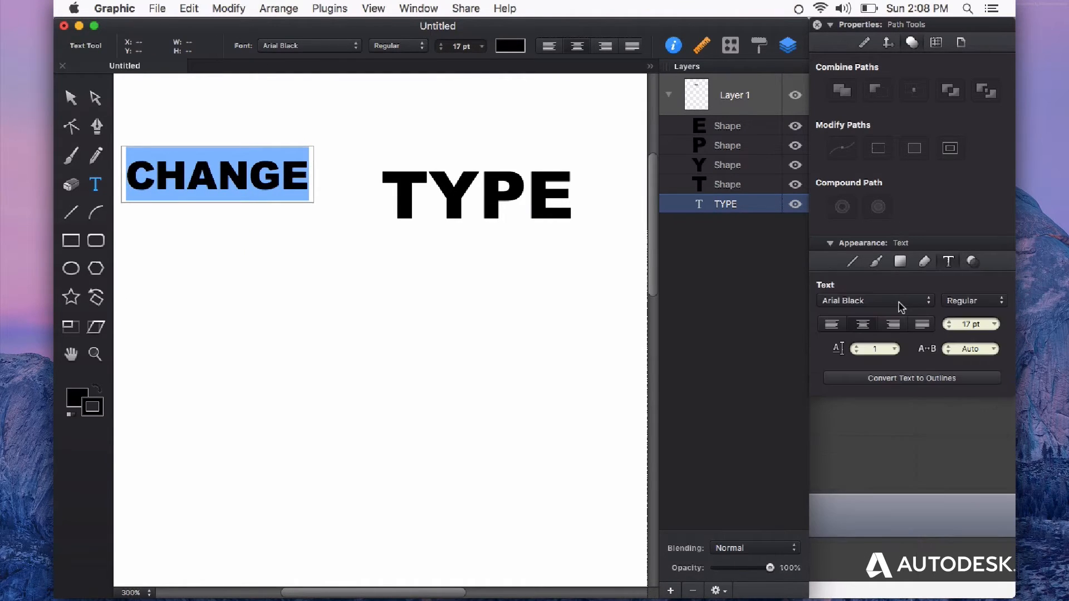
mouse_move(910, 308)
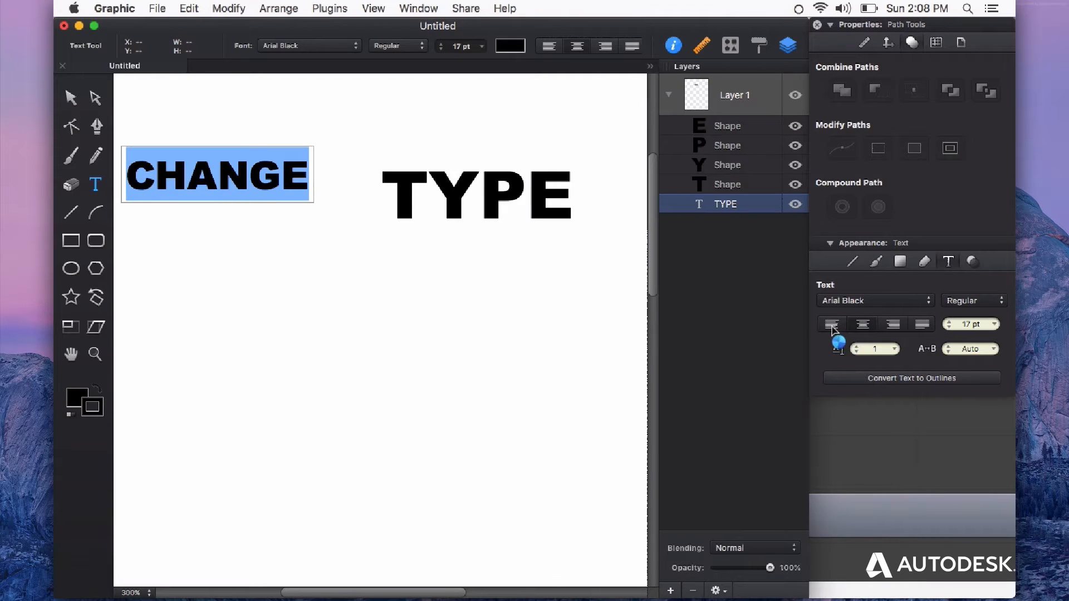
Convert the lower duplicate CHANGE to outlines, splitting it into six letter shapes
click(874, 300)
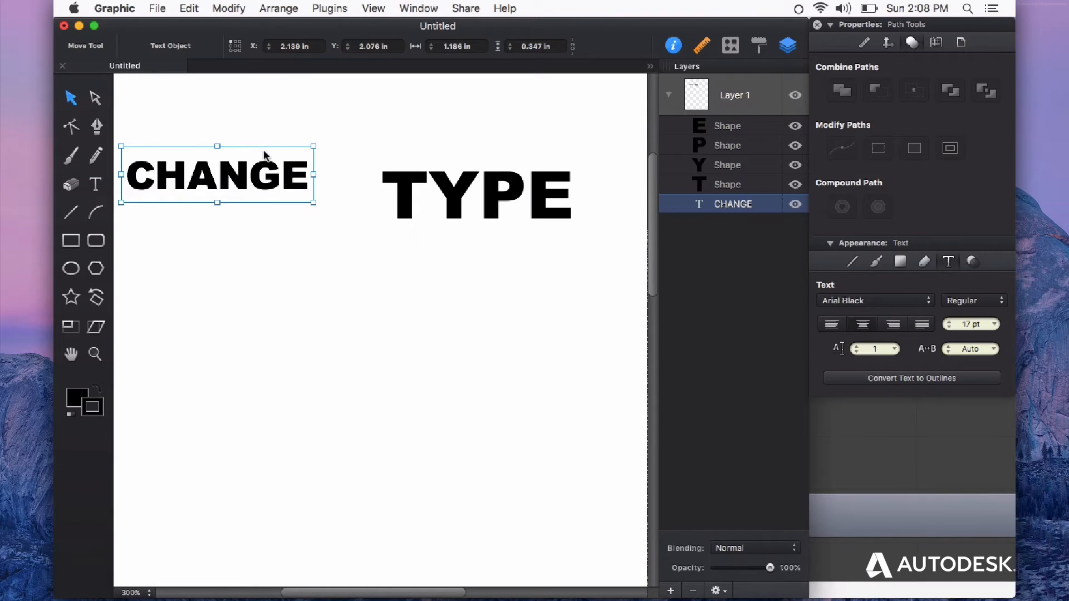
mouse_move(282, 183)
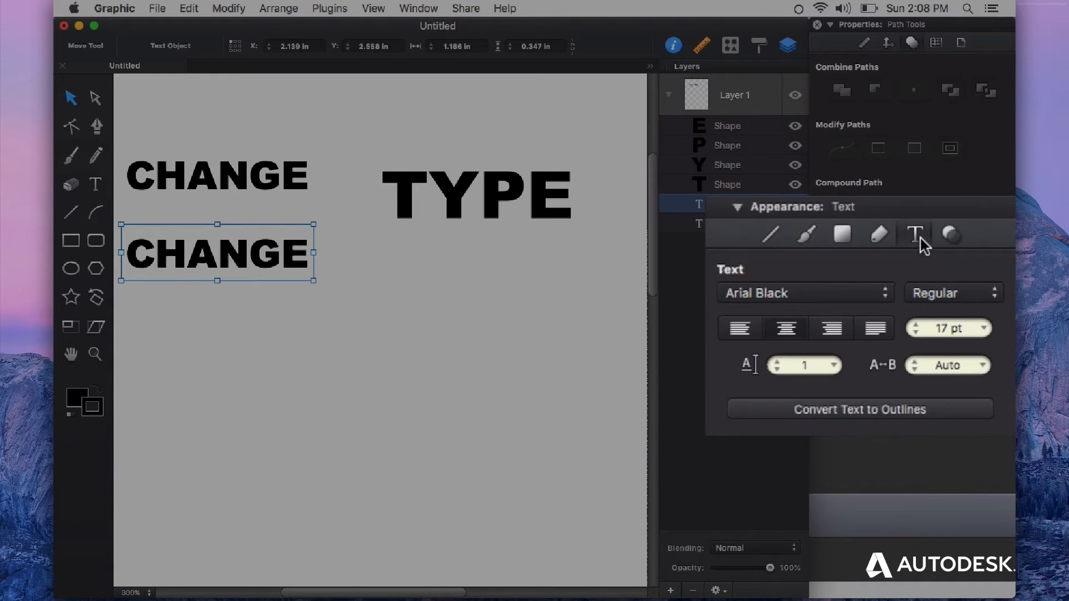
mouse_move(874, 417)
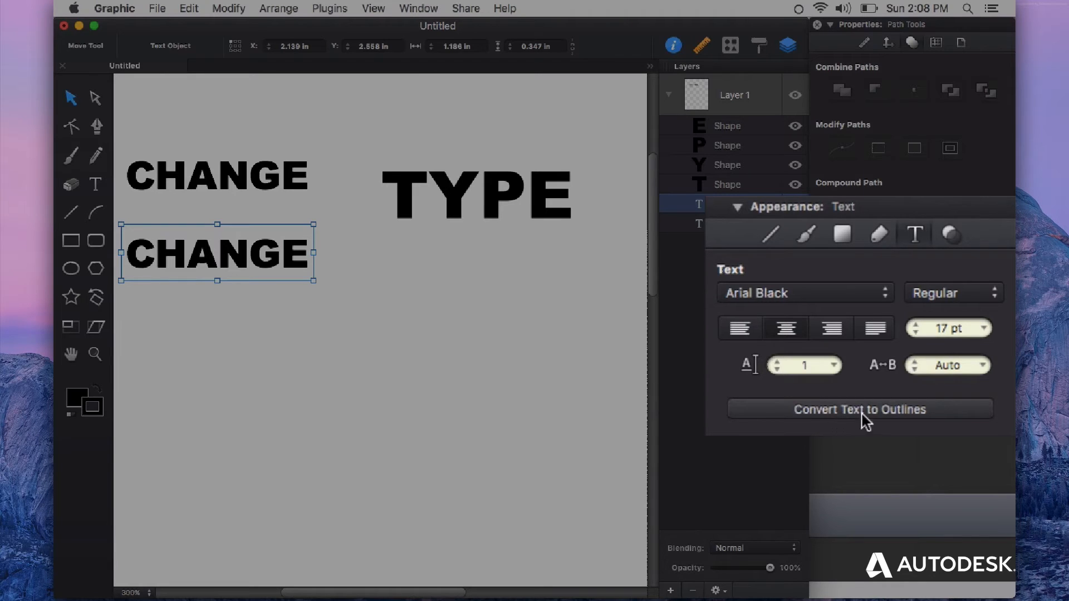
mouse_move(340, 81)
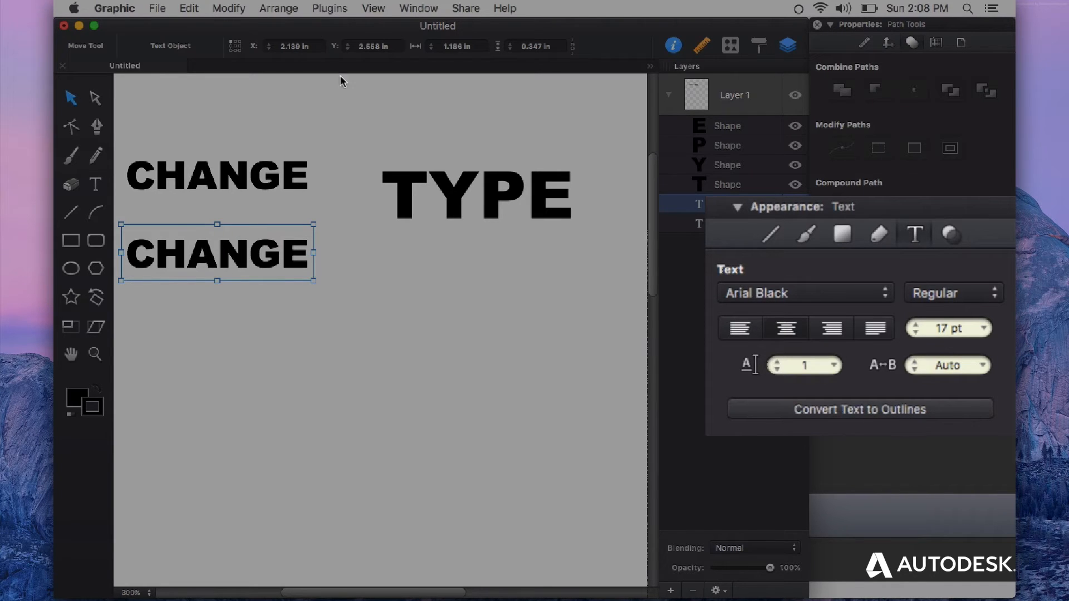
click(229, 8)
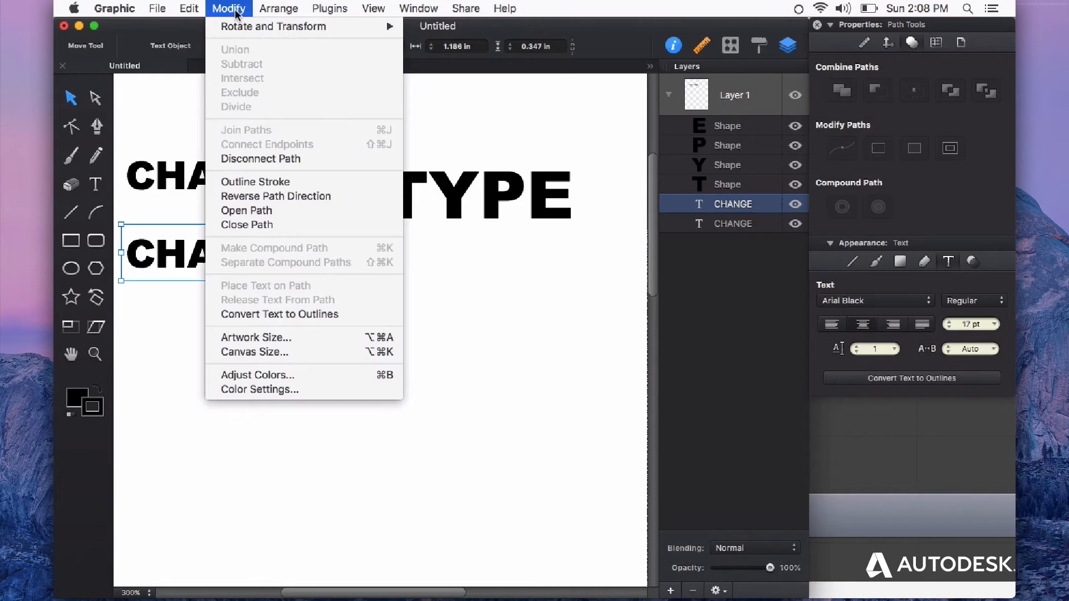
mouse_move(933, 353)
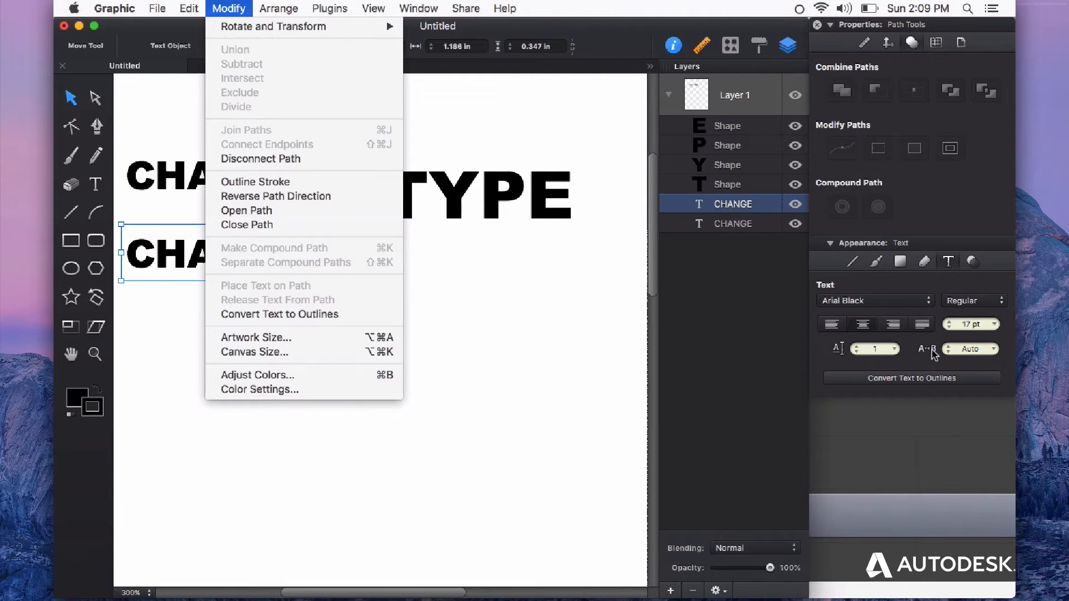
mouse_move(913, 368)
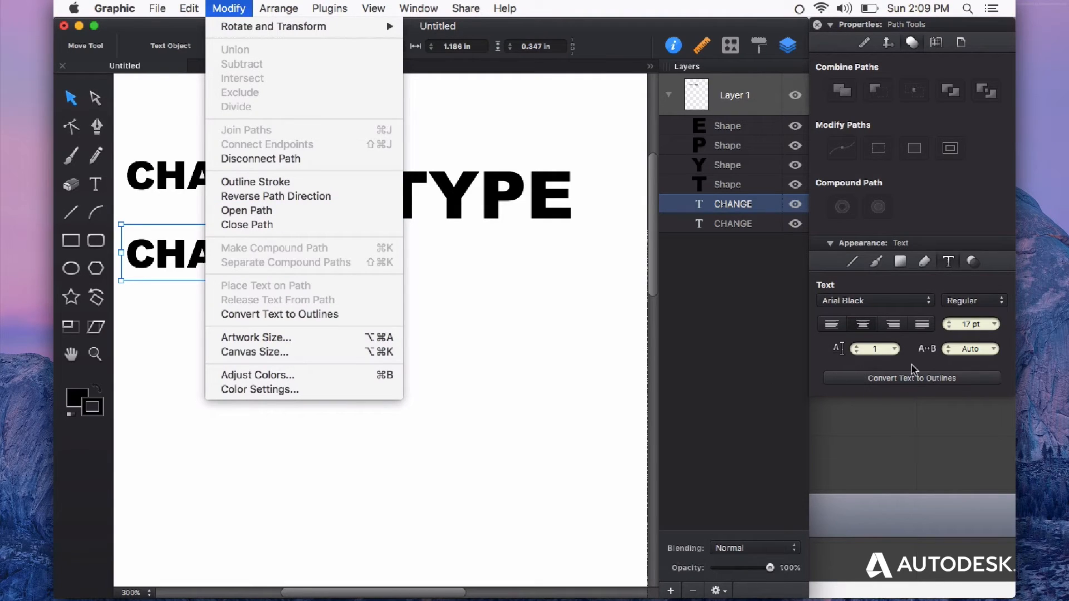
click(279, 314)
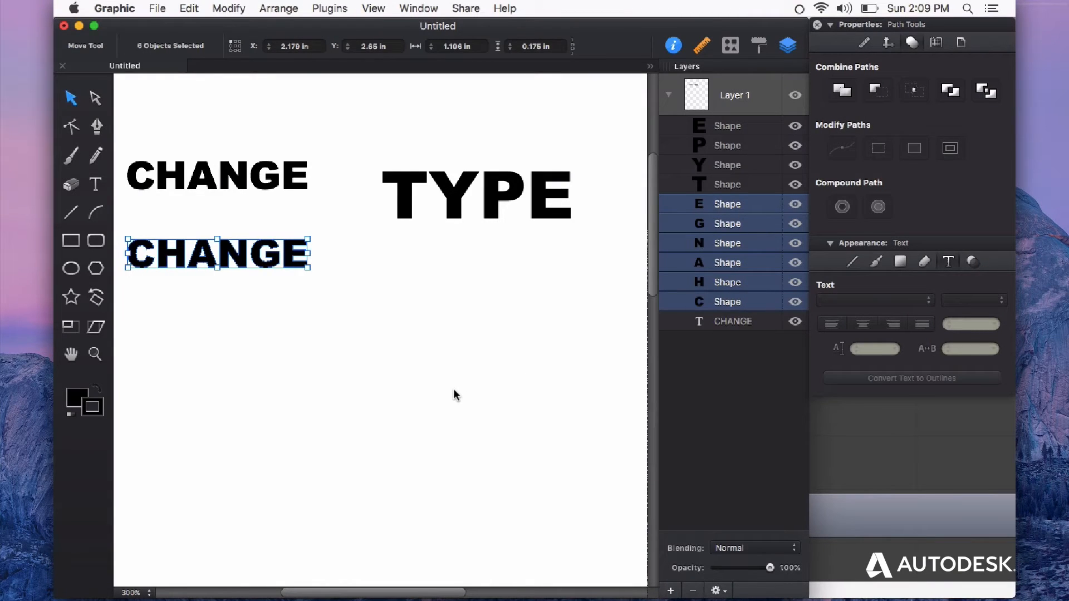
mouse_move(446, 374)
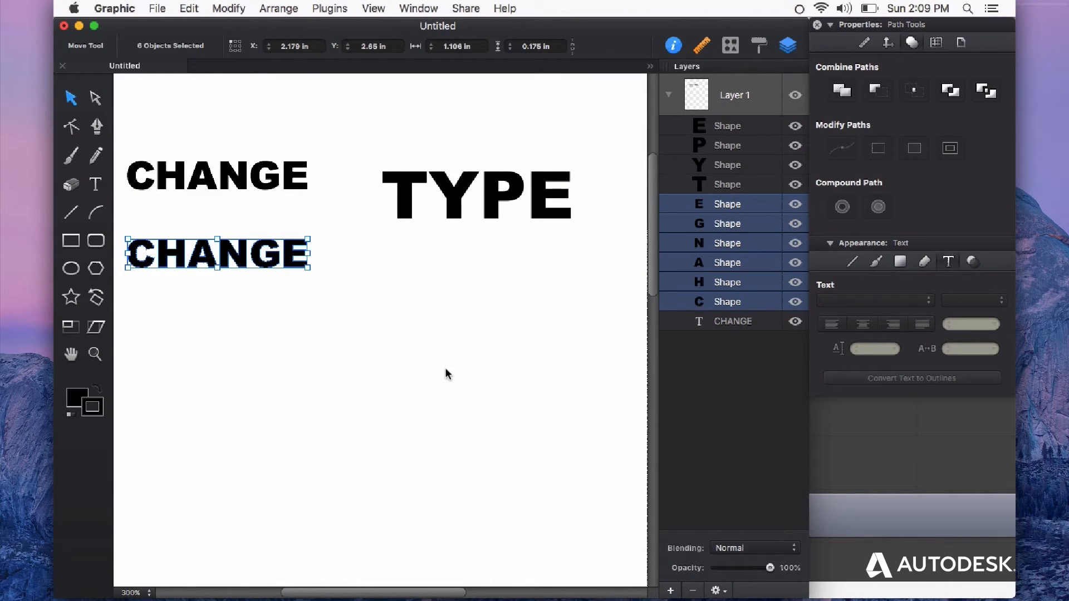
mouse_move(297, 266)
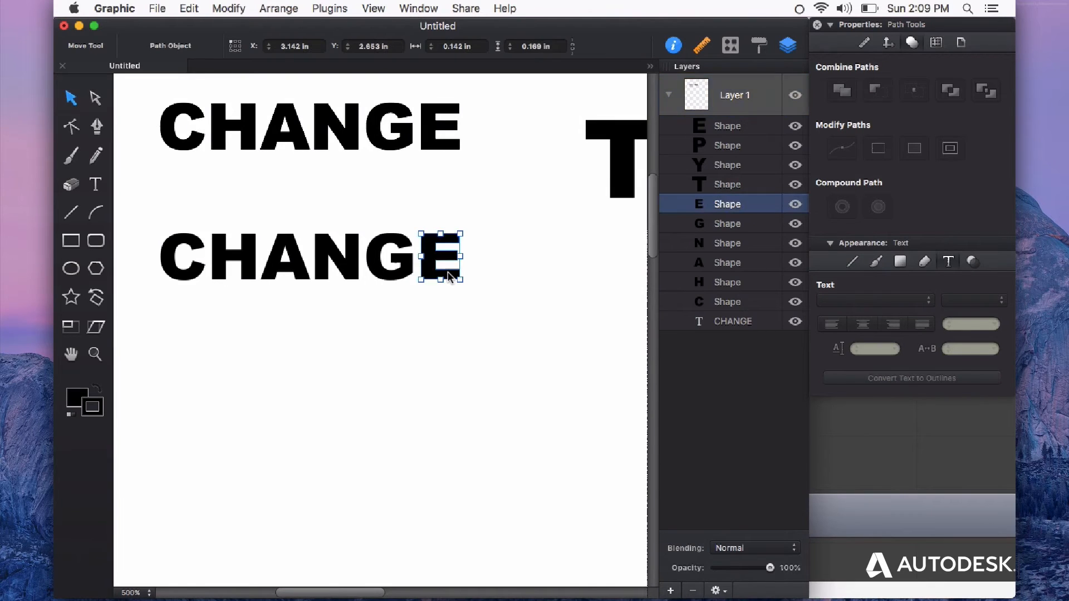
mouse_move(99, 109)
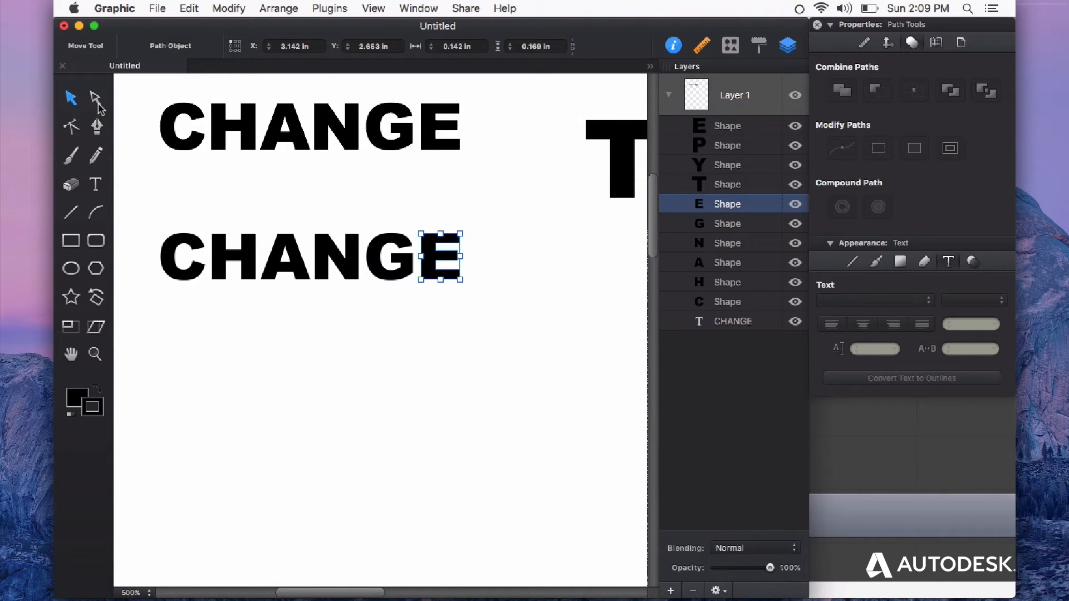
mouse_move(98, 109)
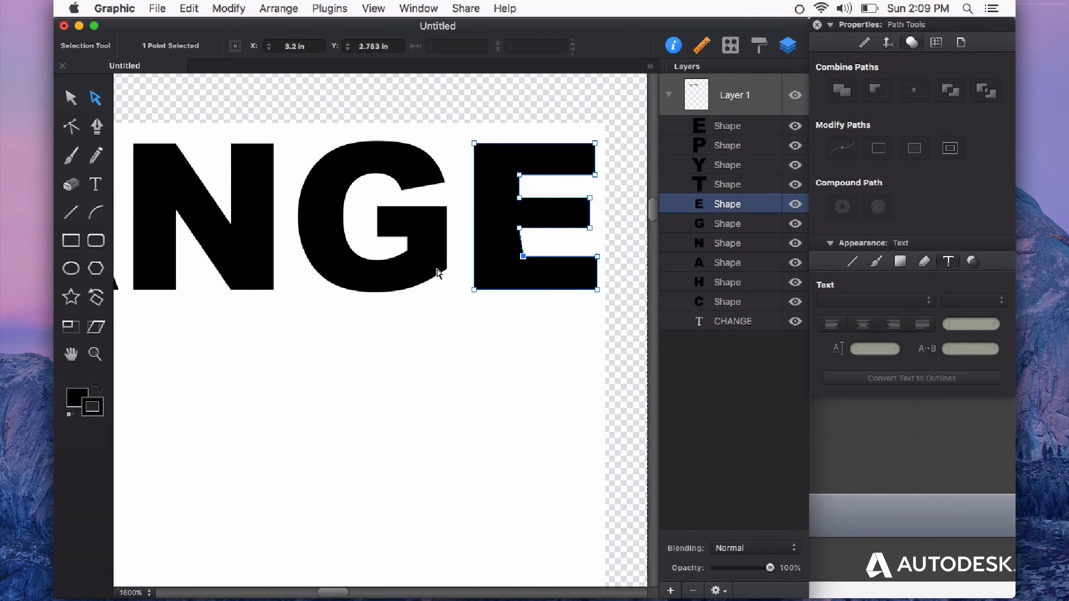
Select the outlined C and the slanted A of the lower CHANGE, then deselect
click(558, 353)
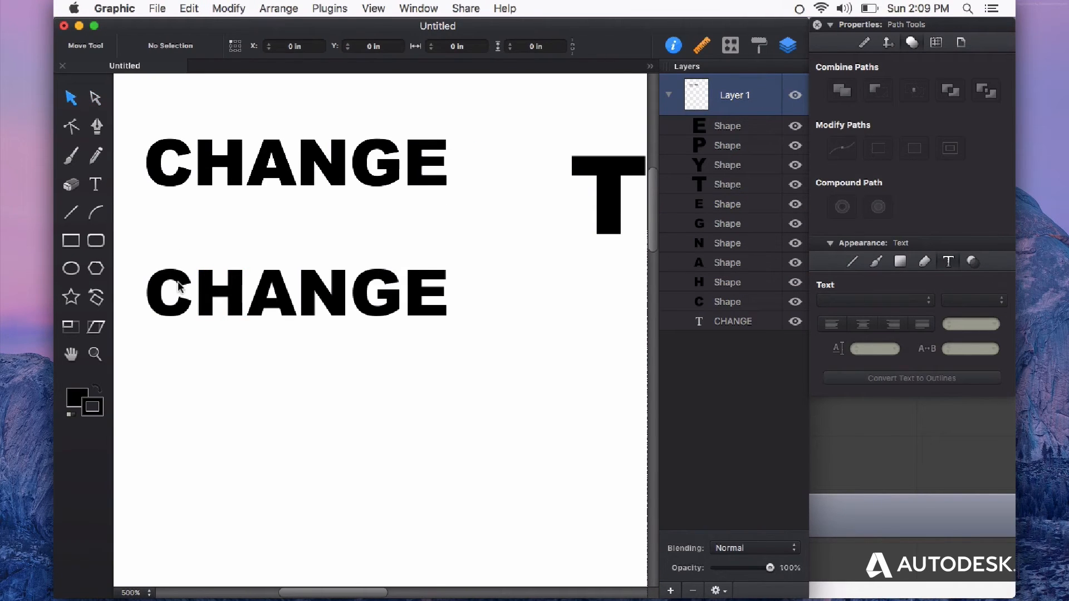
click(164, 293)
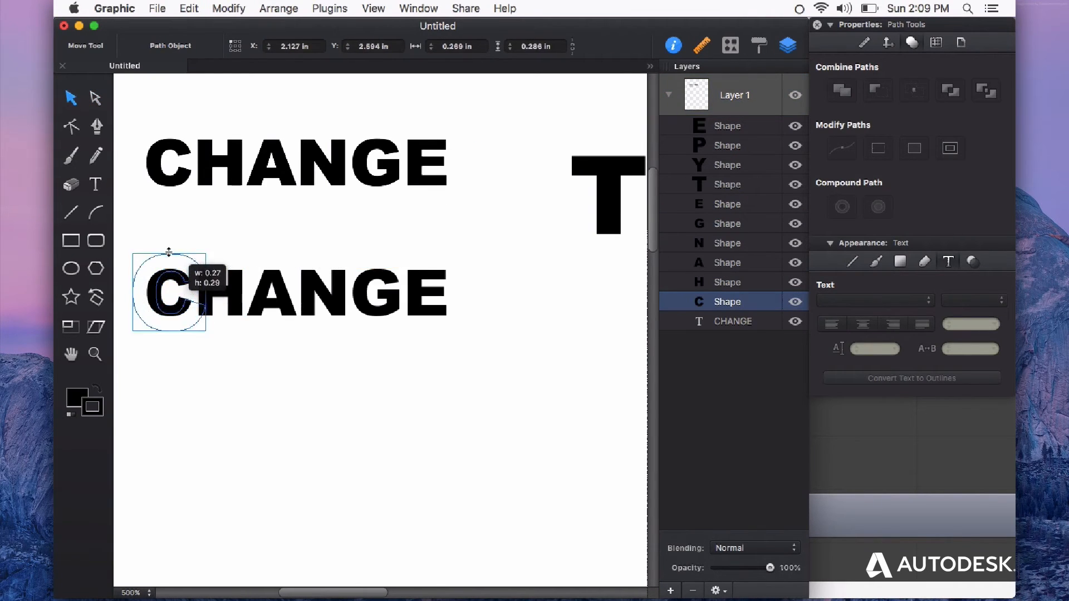
click(268, 293)
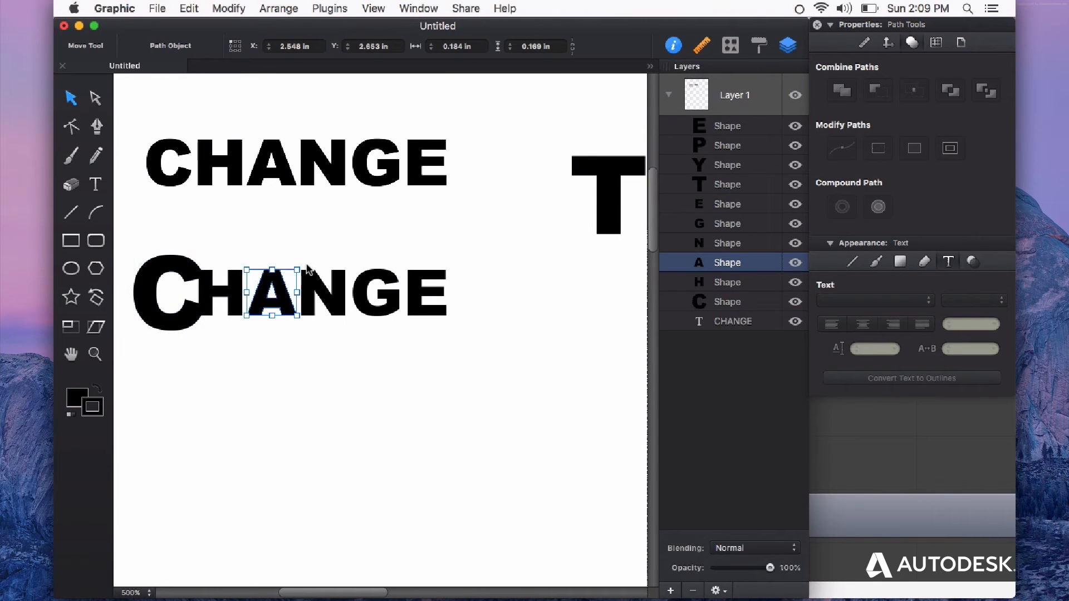
click(400, 368)
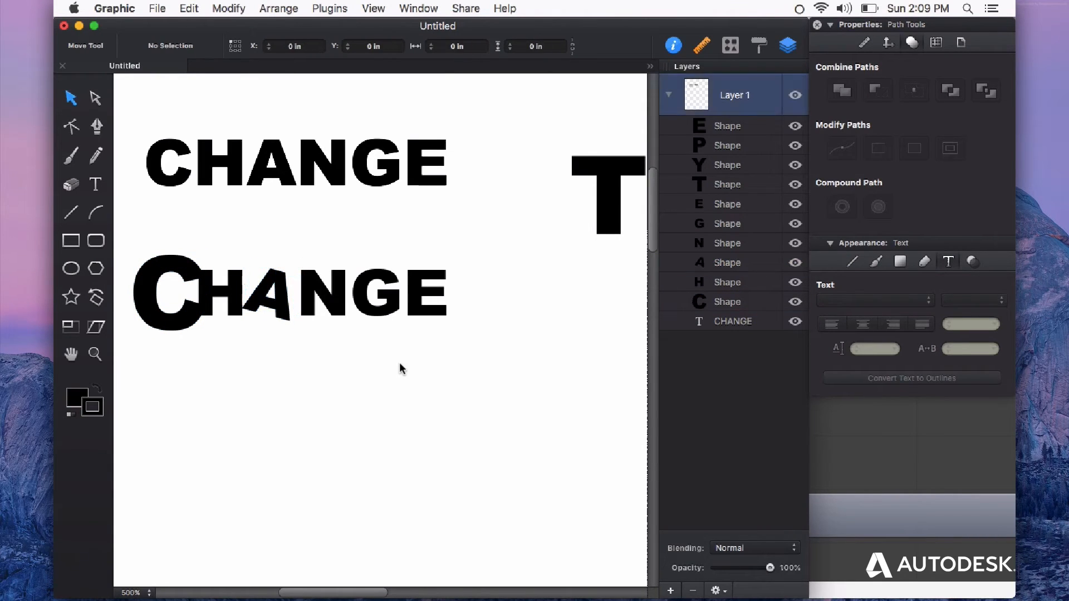
mouse_move(461, 297)
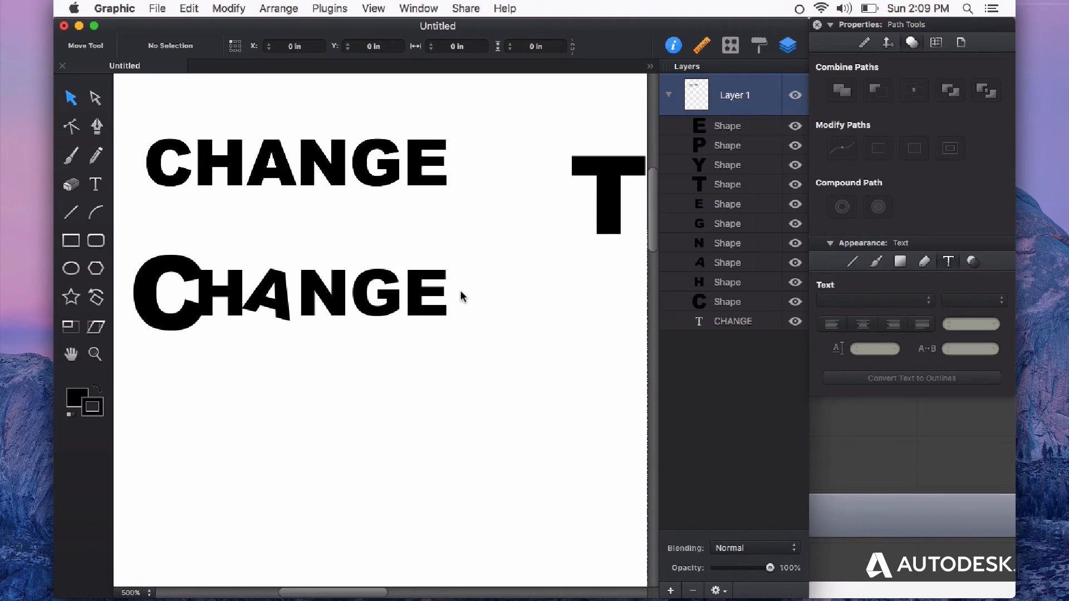
mouse_move(491, 310)
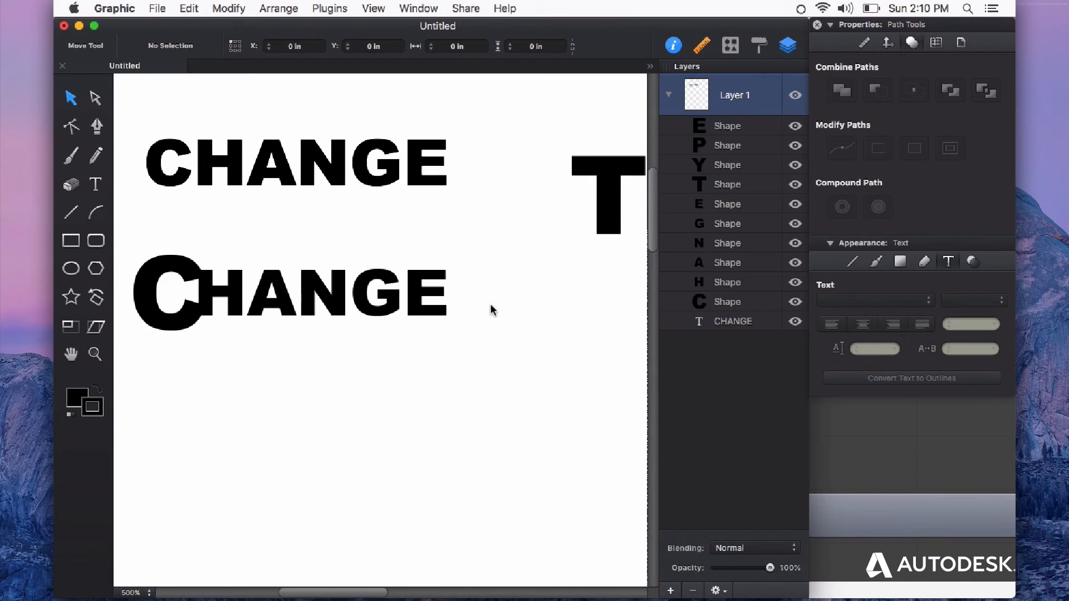
Select the outlined E and A letters, then deselect so CHANGE matches the original
click(433, 293)
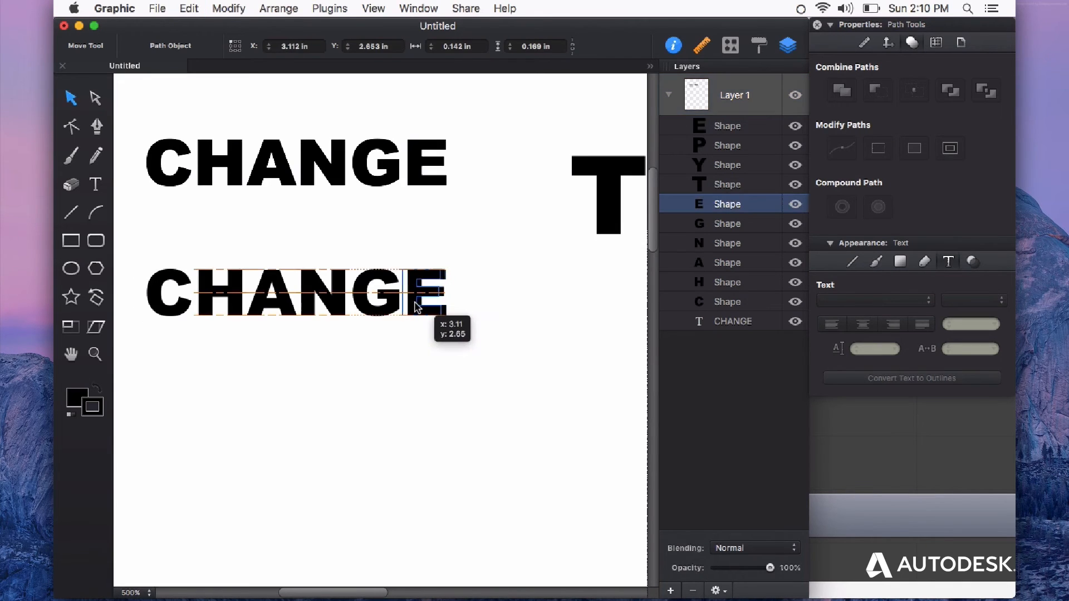
click(377, 292)
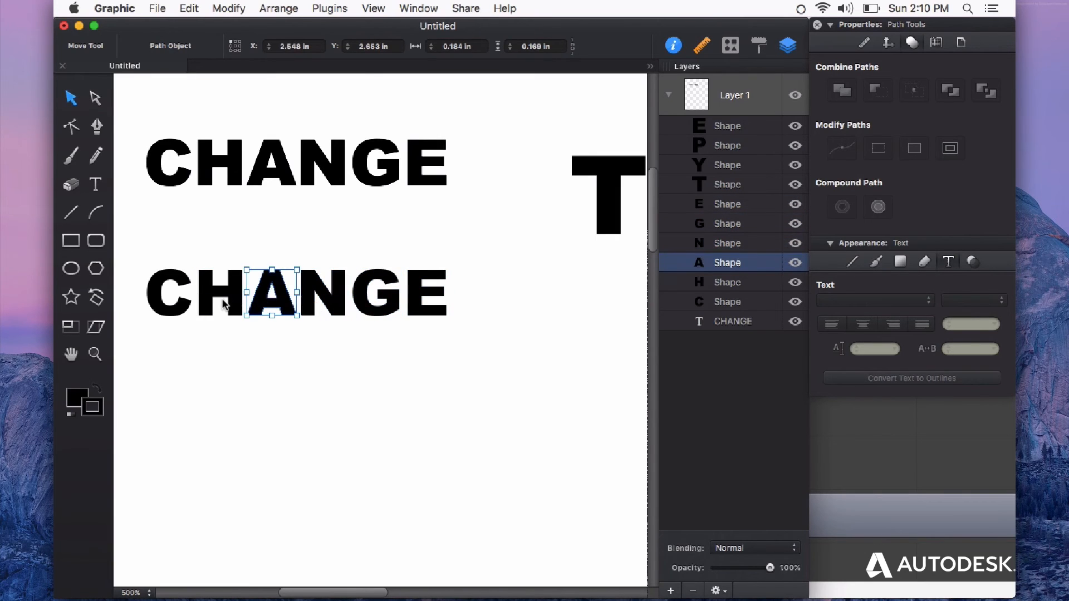
click(341, 368)
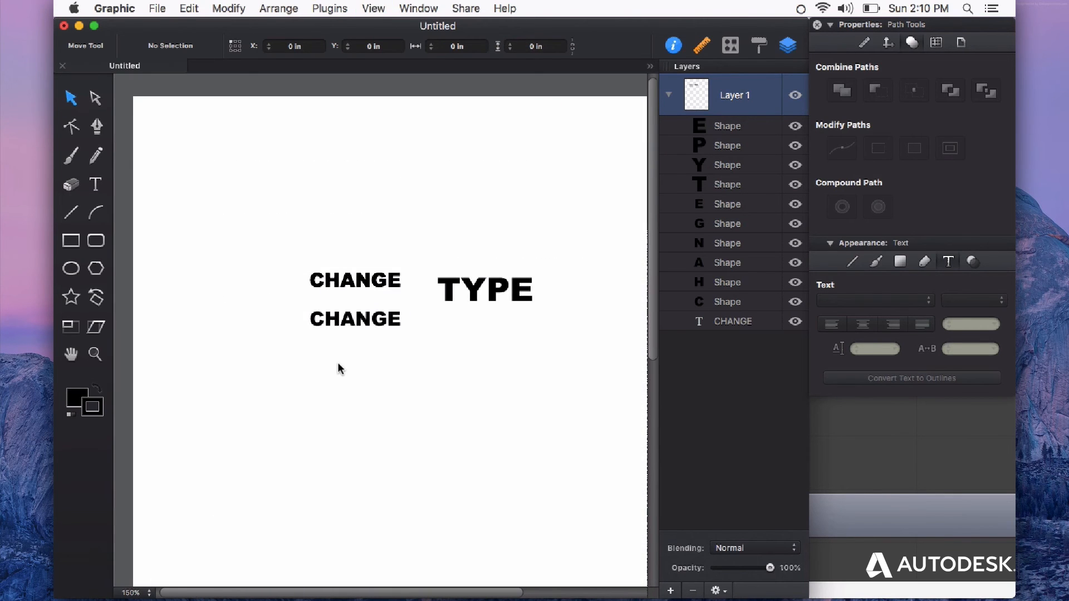
click(373, 8)
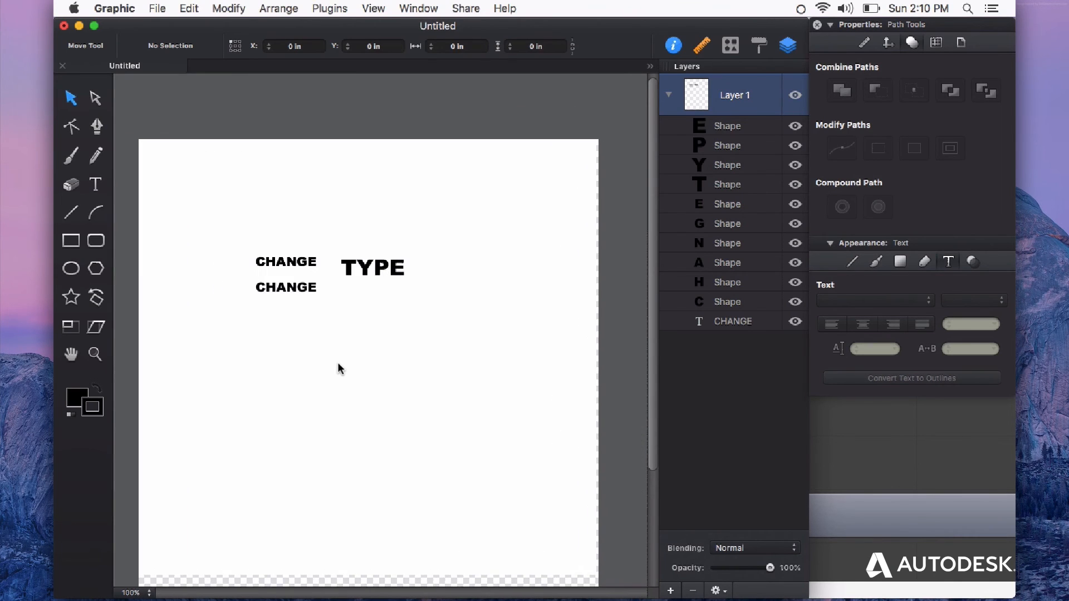
mouse_move(961, 395)
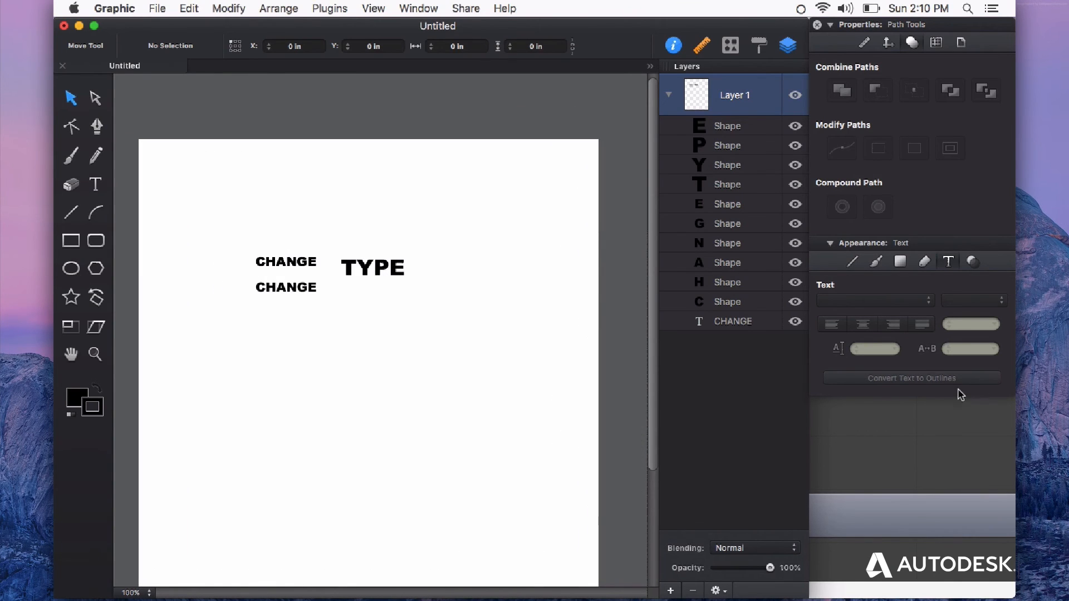
mouse_move(954, 386)
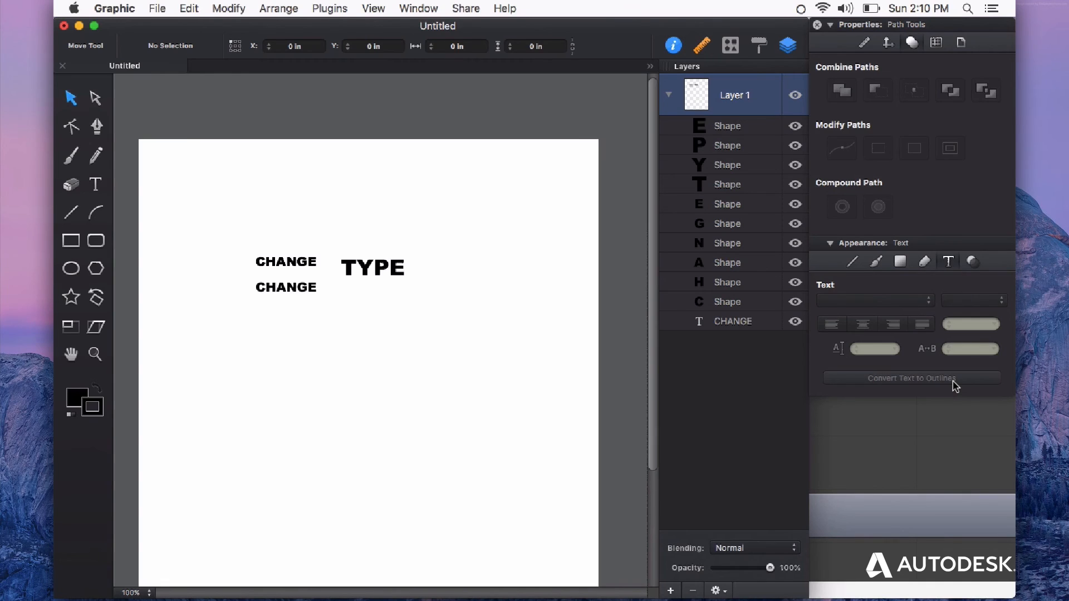